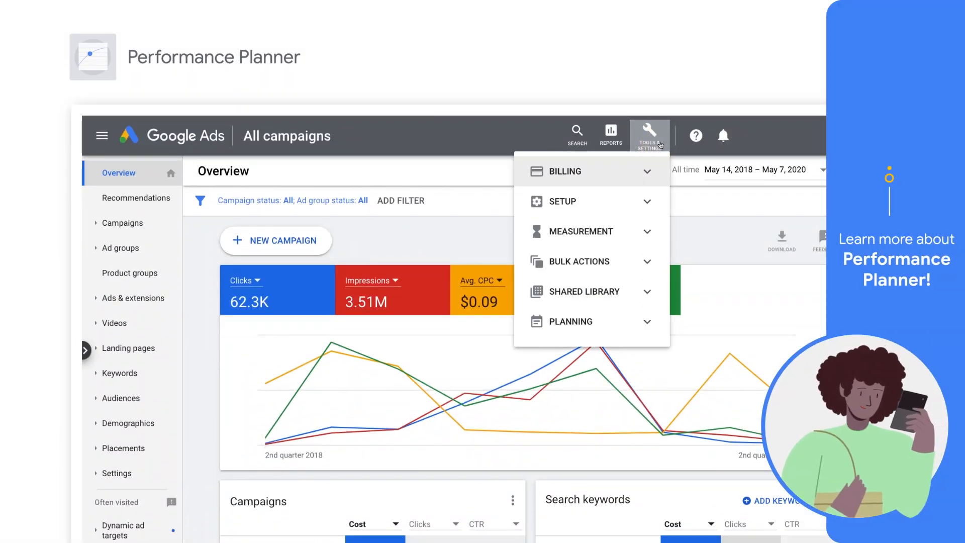
# - Open Performance Planner from the Planning section of Tools & Settings
pyautogui.click(570, 320)
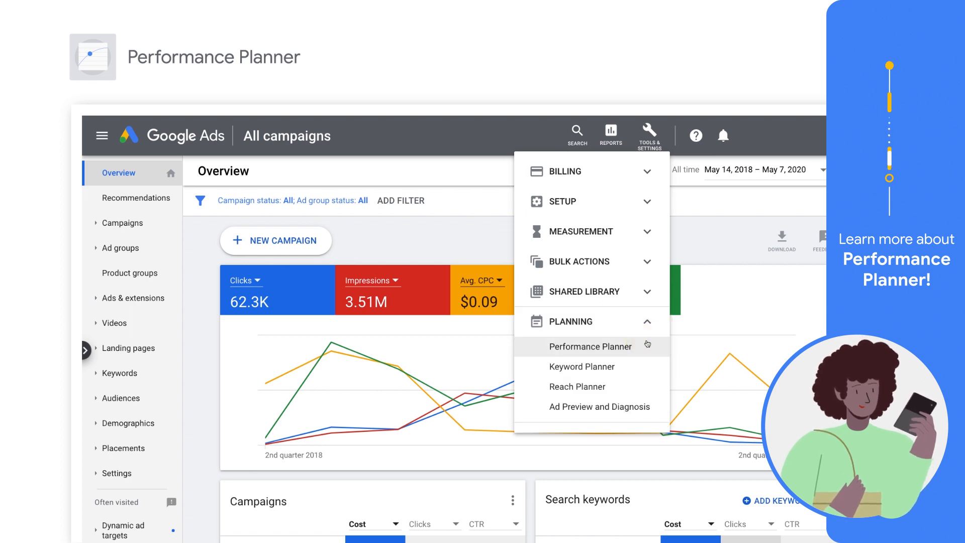
pyautogui.click(590, 346)
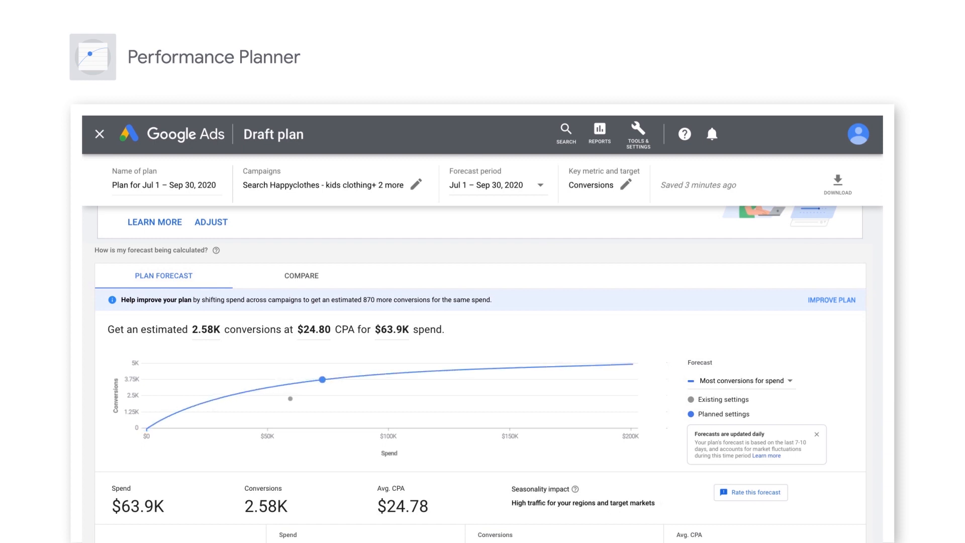
pyautogui.moveTo(388, 373)
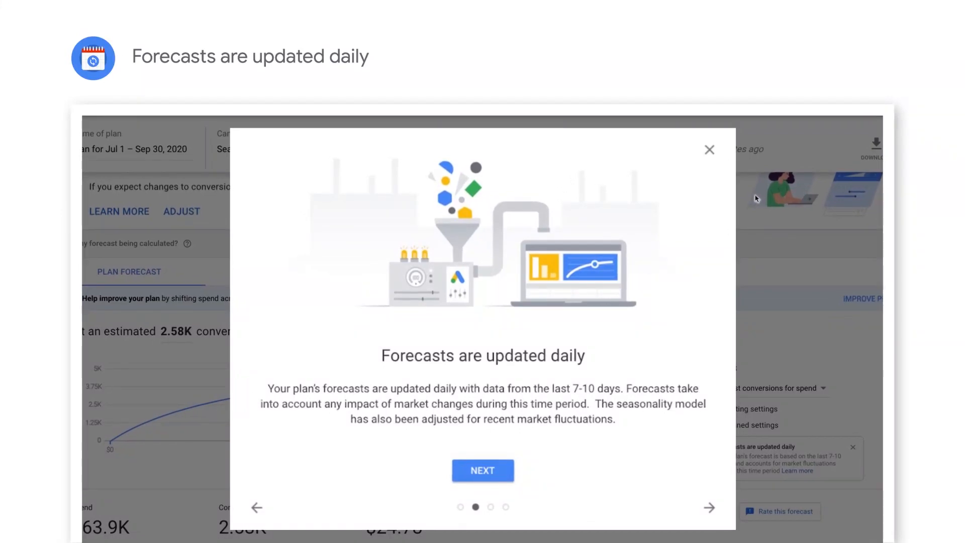
pyautogui.moveTo(738, 181)
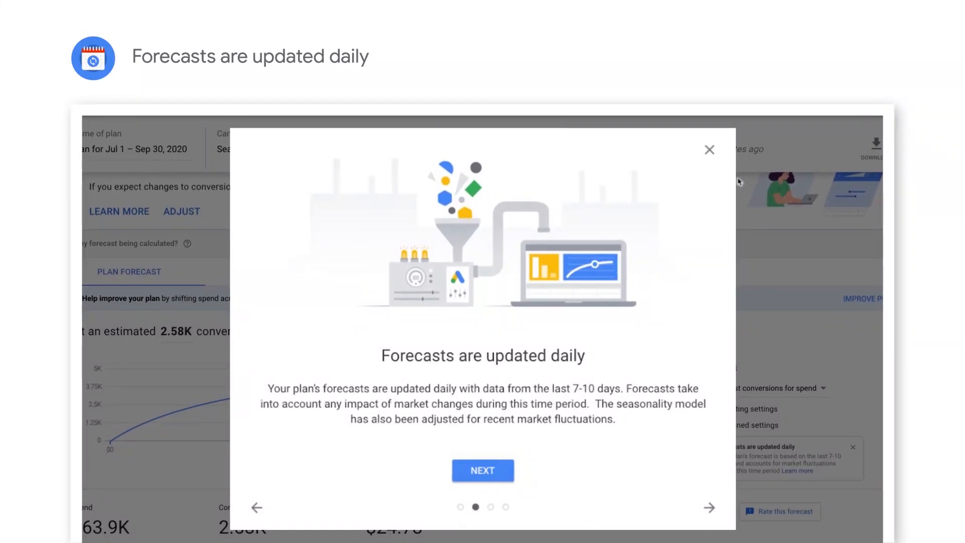
# - Close the 'Forecasts are updated daily' announcement and scroll back to the plan forecast
pyautogui.click(708, 150)
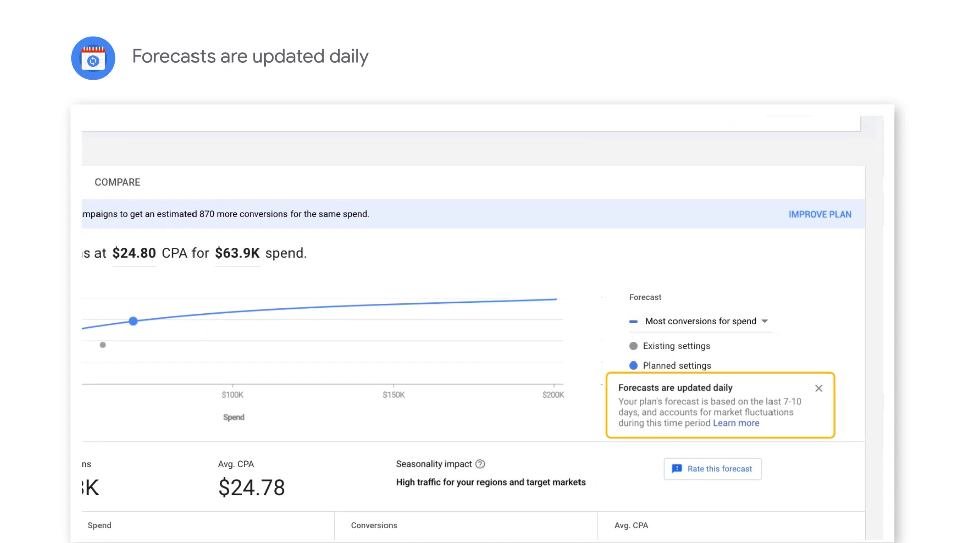
pyautogui.scroll(3)
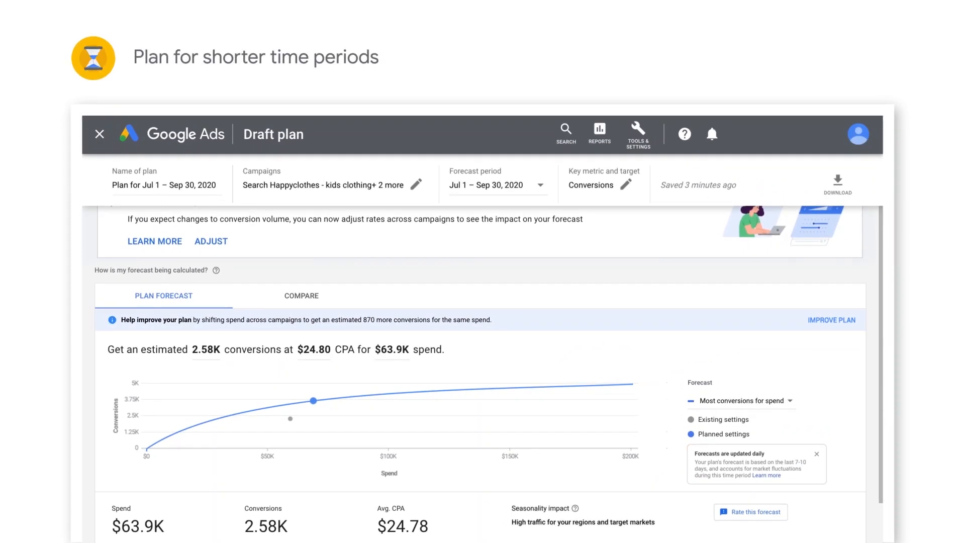
pyautogui.click(495, 184)
pyautogui.write('10/4/2020')
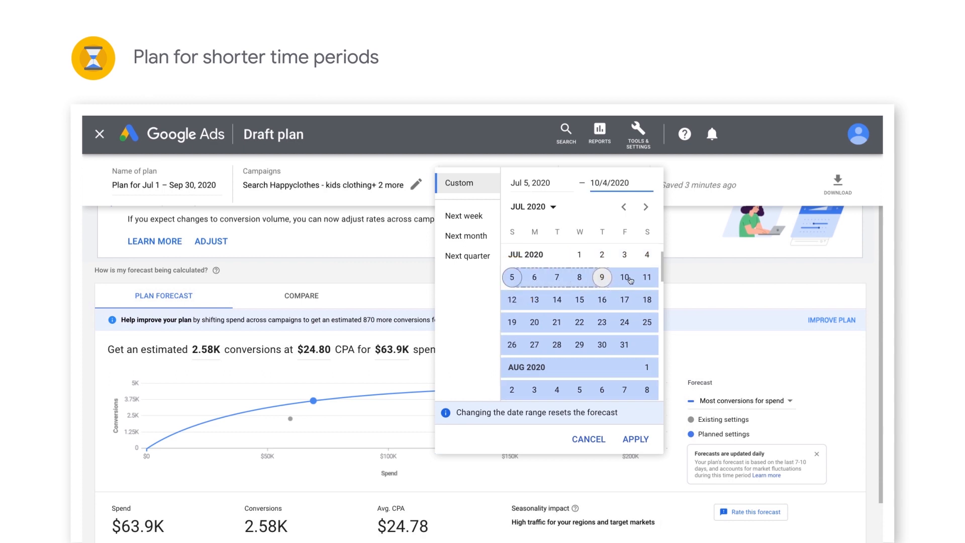
pyautogui.click(646, 277)
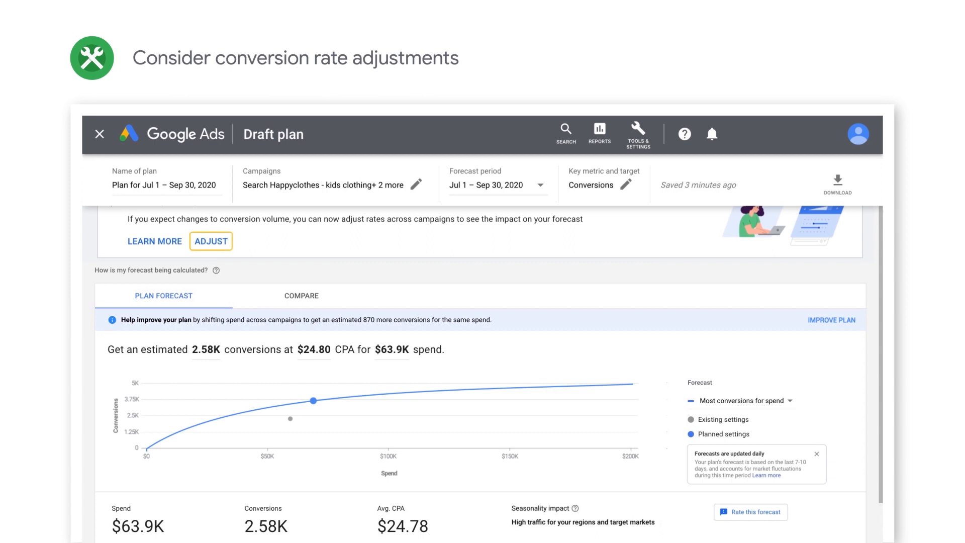
pyautogui.click(211, 241)
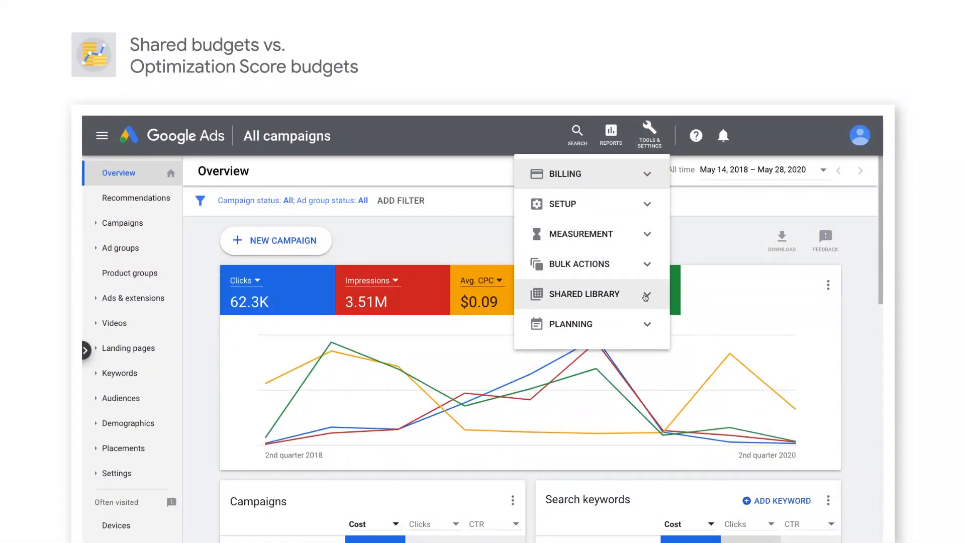
# - Go to the Shared budgets page under Shared Library
pyautogui.click(586, 294)
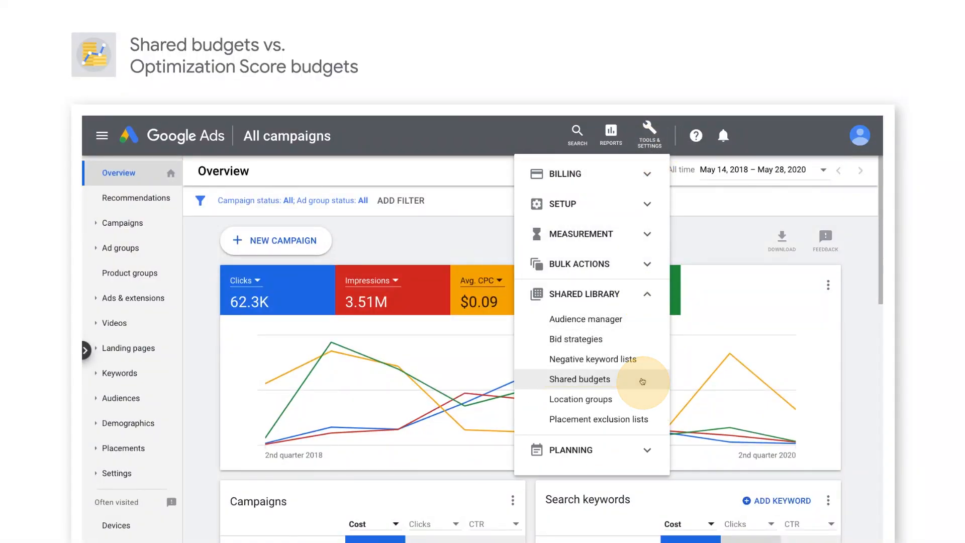
pyautogui.click(579, 379)
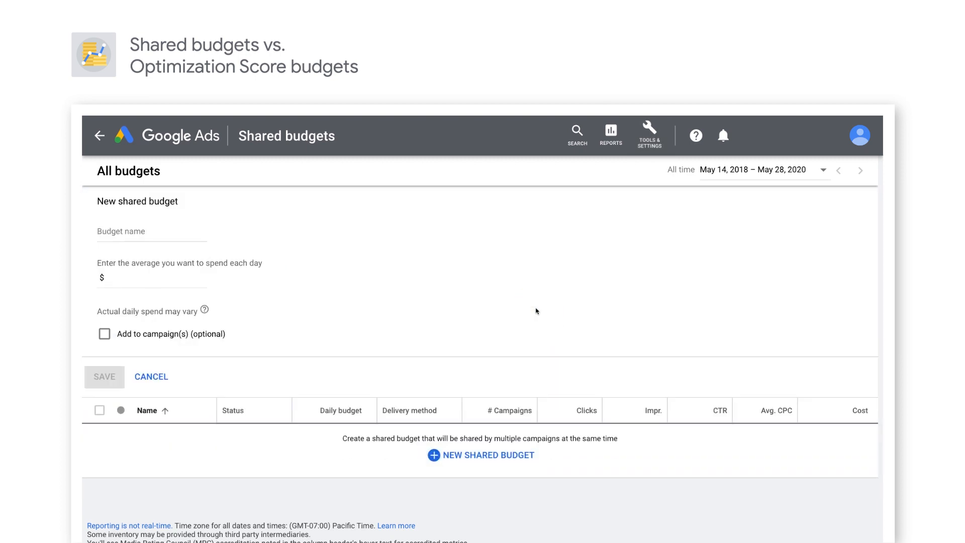
# - Save a new shared budget named 'Shared budget 1' with $1000 daily spend
pyautogui.write('Shared b')
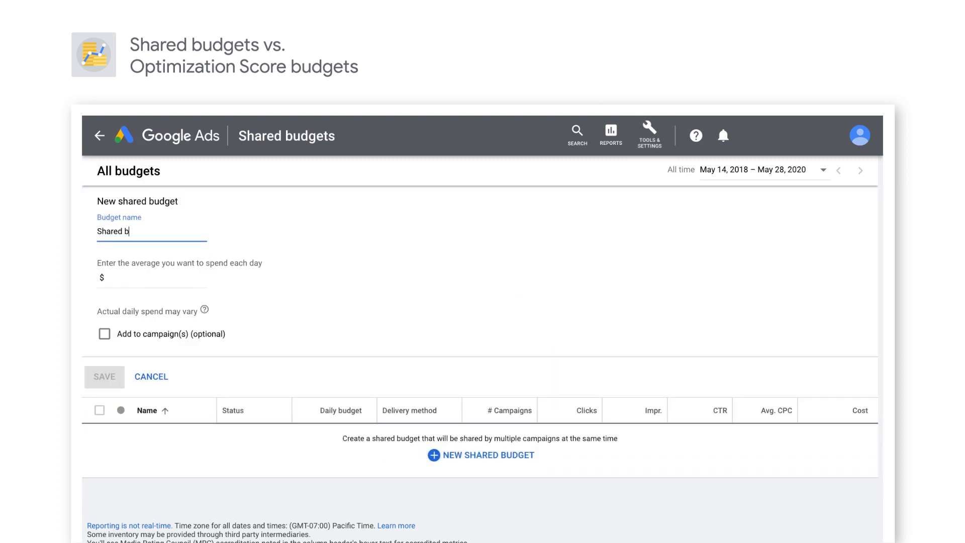
pyautogui.click(151, 276)
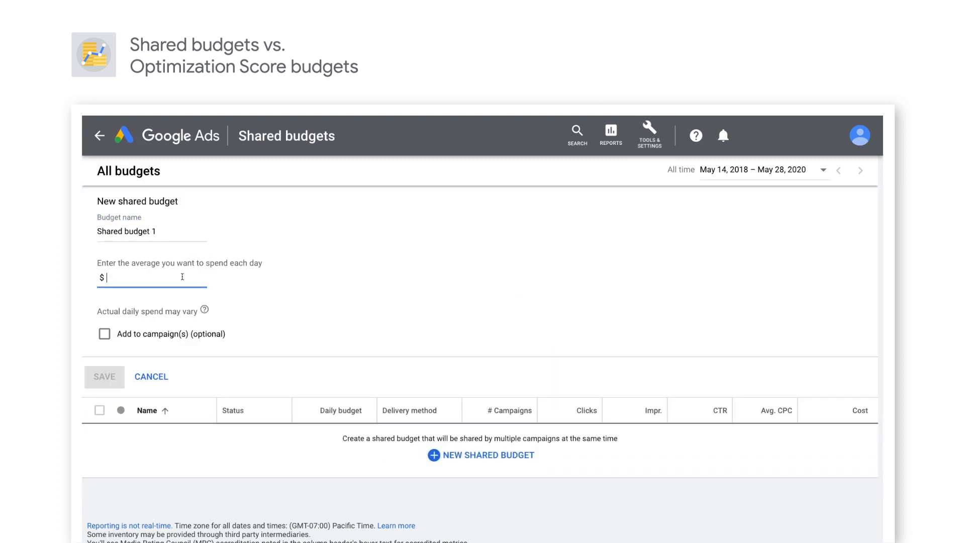
pyautogui.write('1000')
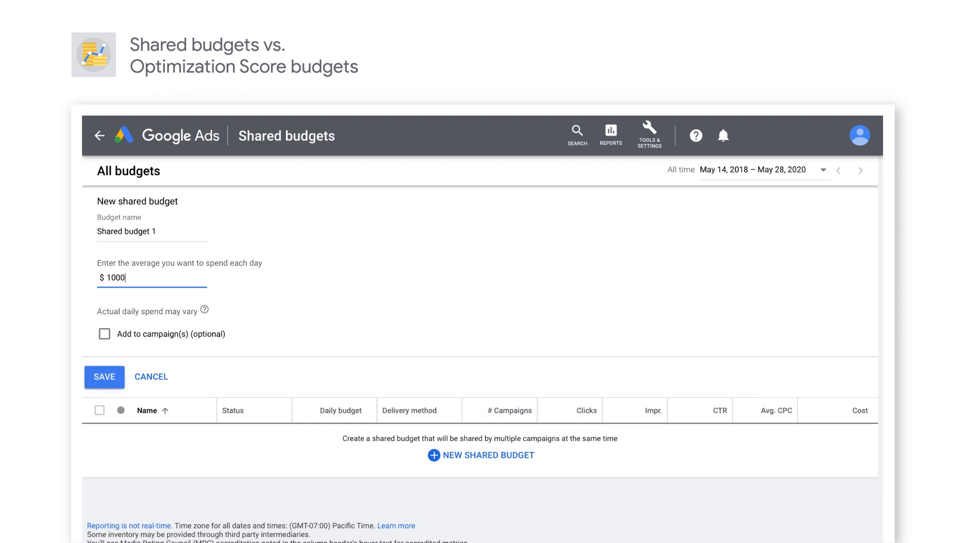
pyautogui.click(104, 334)
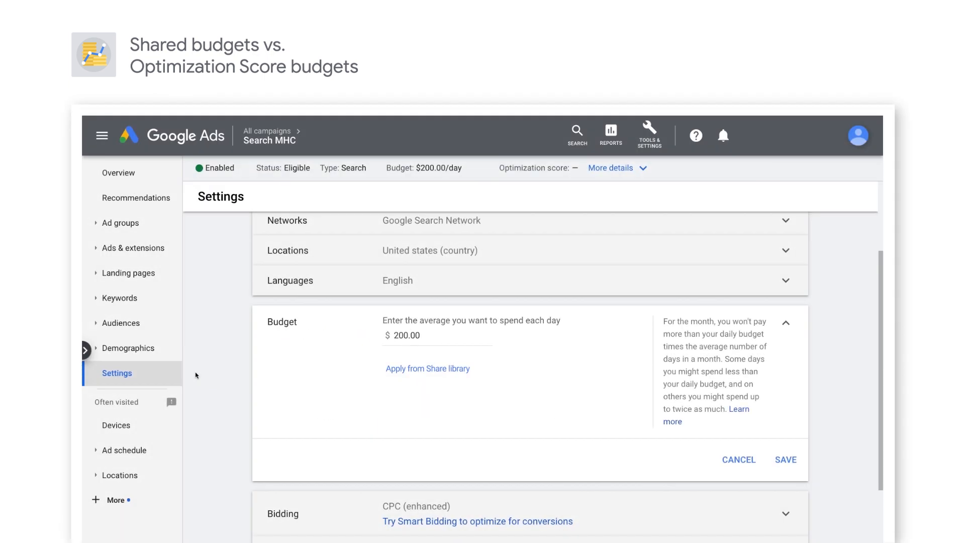
pyautogui.moveTo(406, 371)
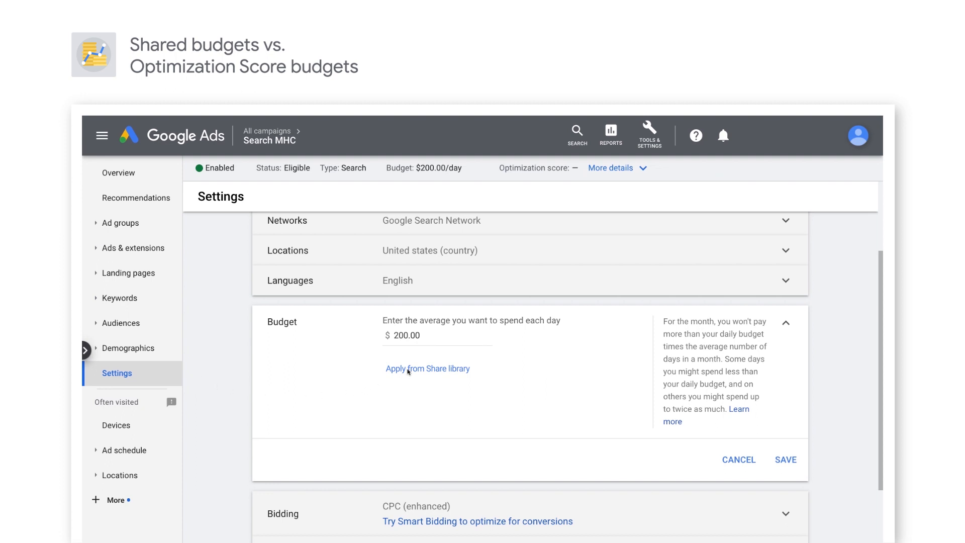
# - Apply Shared budget 1 to Search MHC in place of its $200 daily budget
pyautogui.click(428, 368)
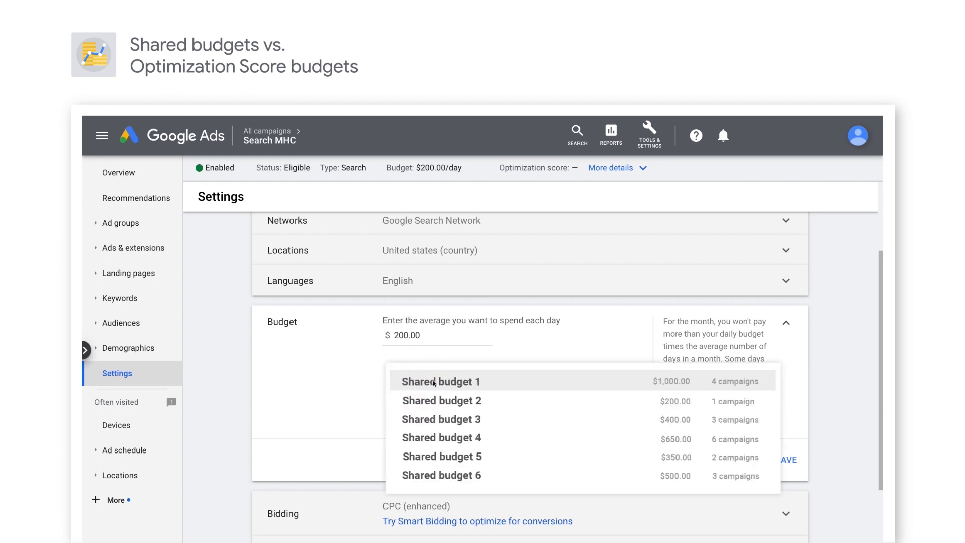
pyautogui.click(136, 198)
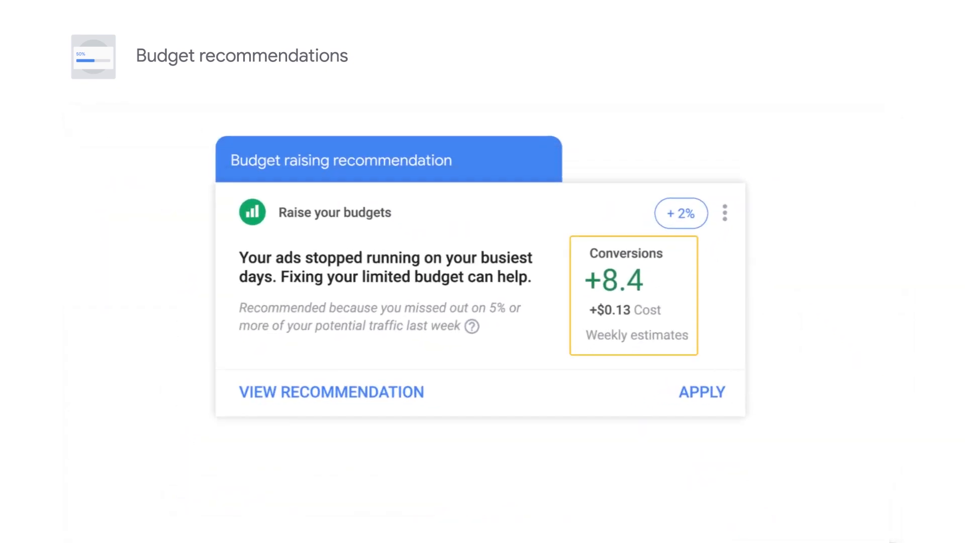
# - View the budget raising recommendation and select the recommended $120.00 daily budget
pyautogui.click(331, 392)
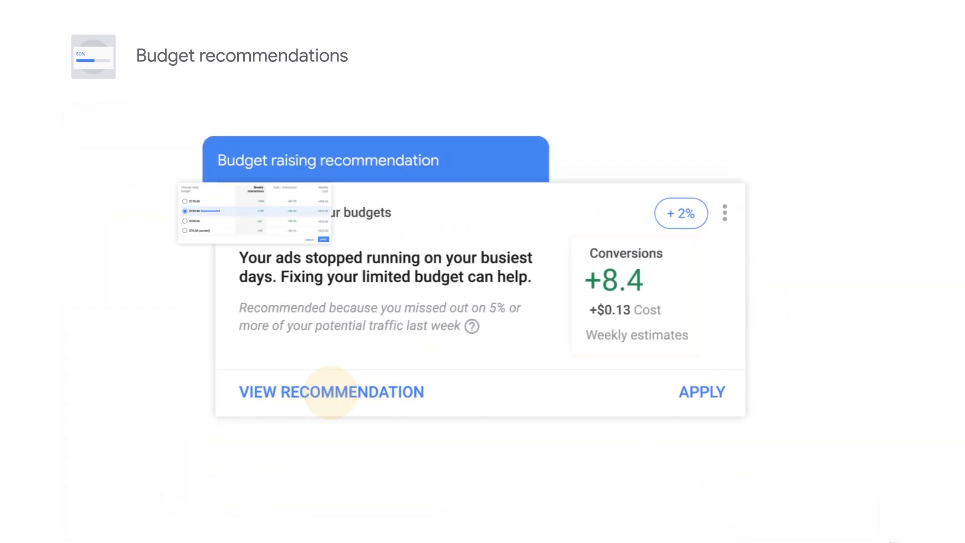
pyautogui.click(331, 392)
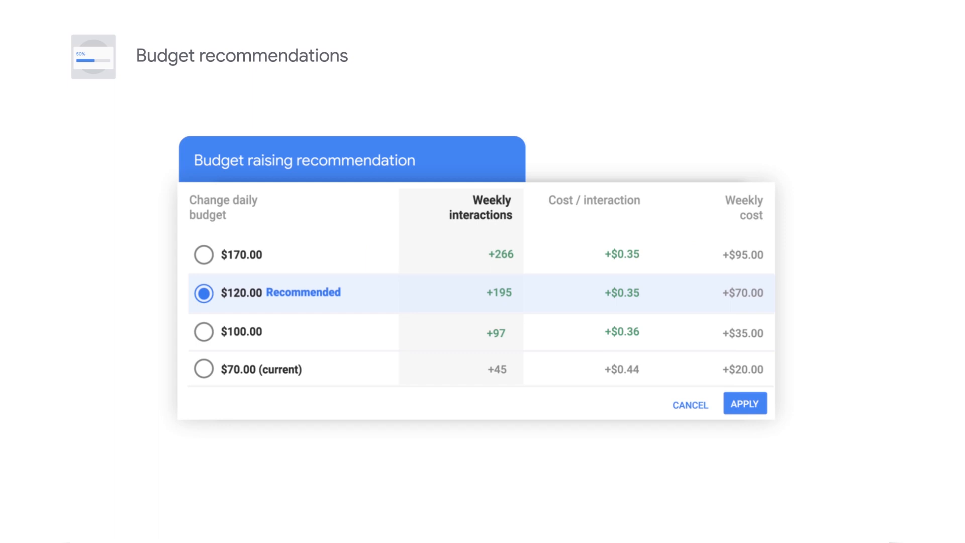